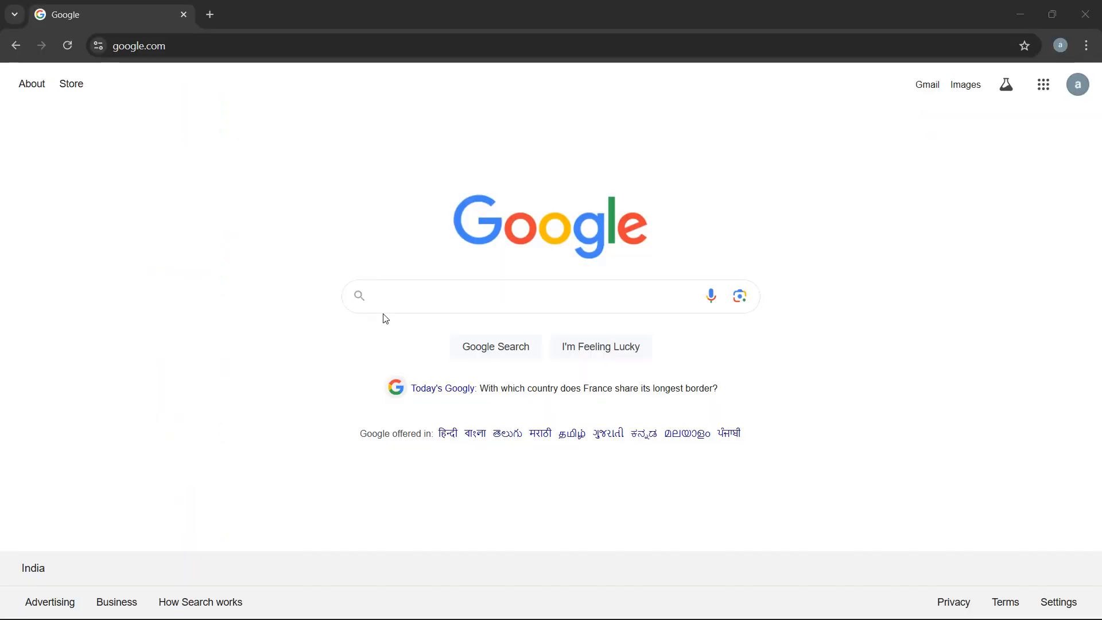
Step: Search Google for 'SysTools CorelDraw GMS Password Remover'
text(s)
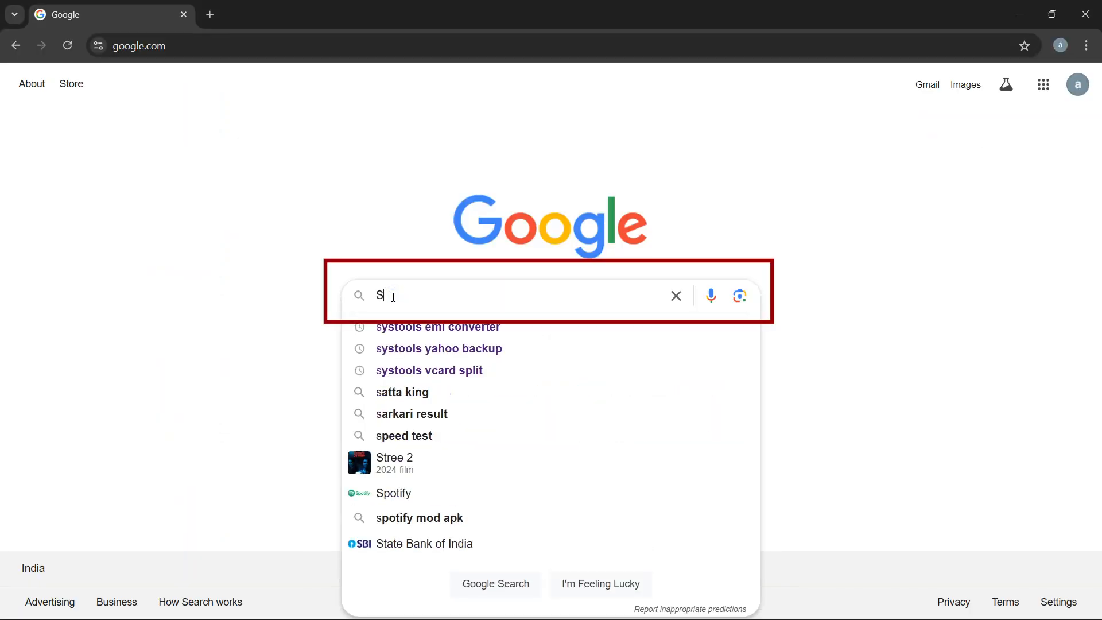
text(ysTools CorelDraw GMS Password Remover)
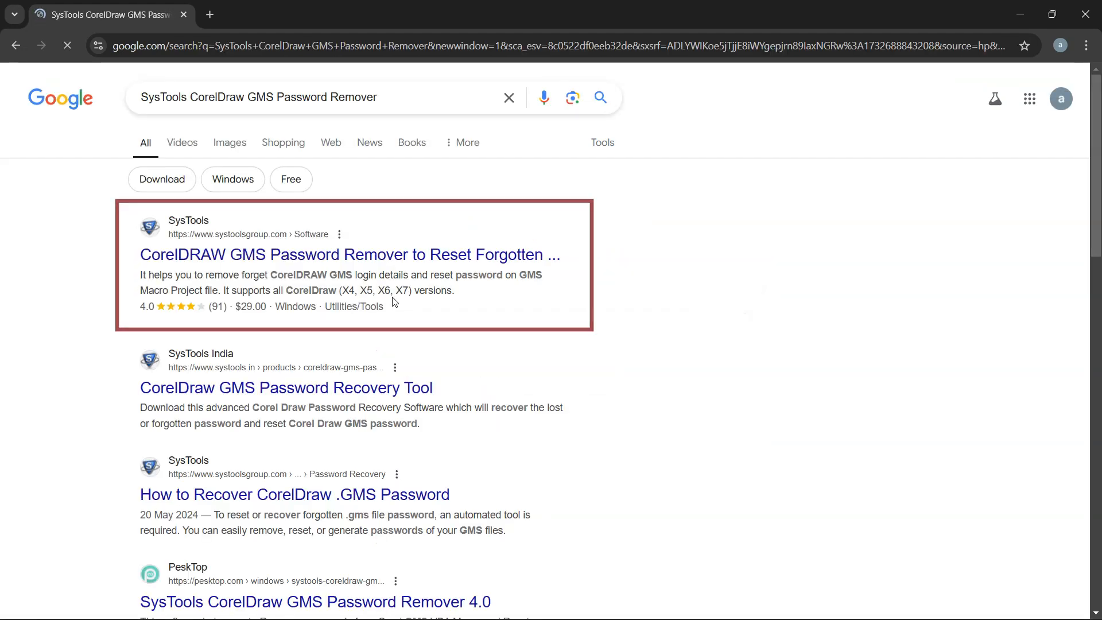
Step: Open the systoolsgroup.com 'CorelDRAW GMS Password Remover to Reset Forgotten' result
click(349, 254)
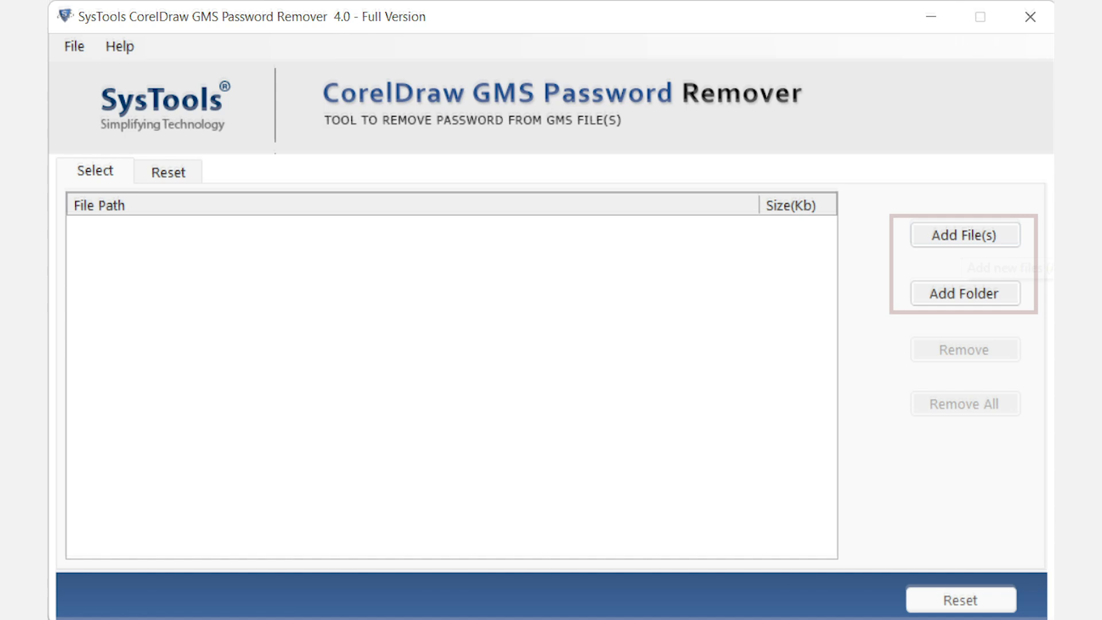
Step: Add systools123.gms from D:\gms to the file list
click(964, 235)
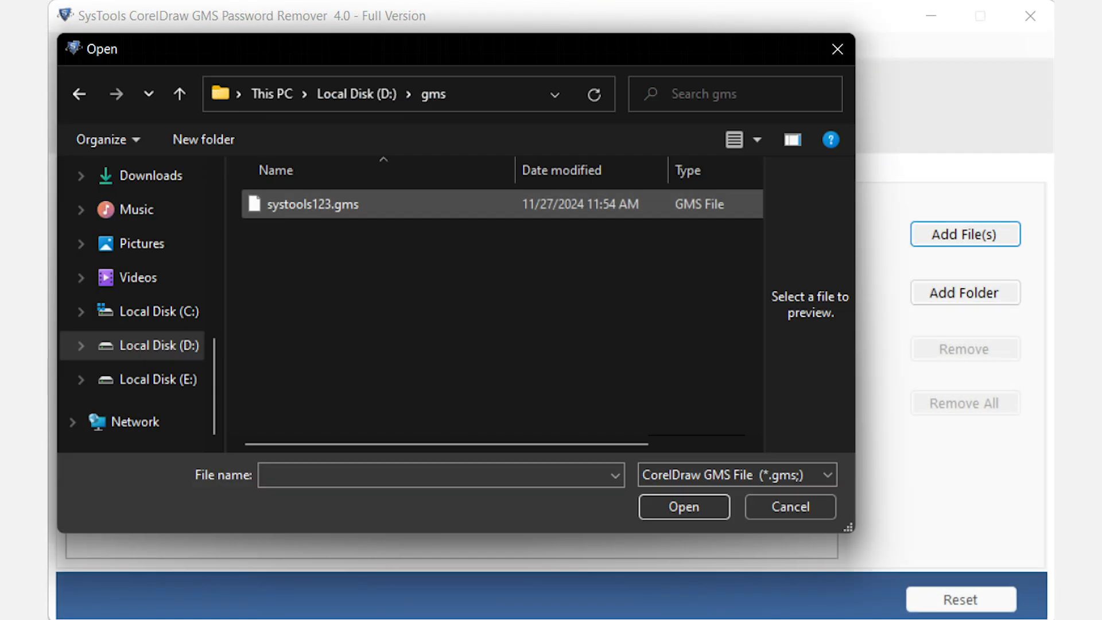
click(682, 506)
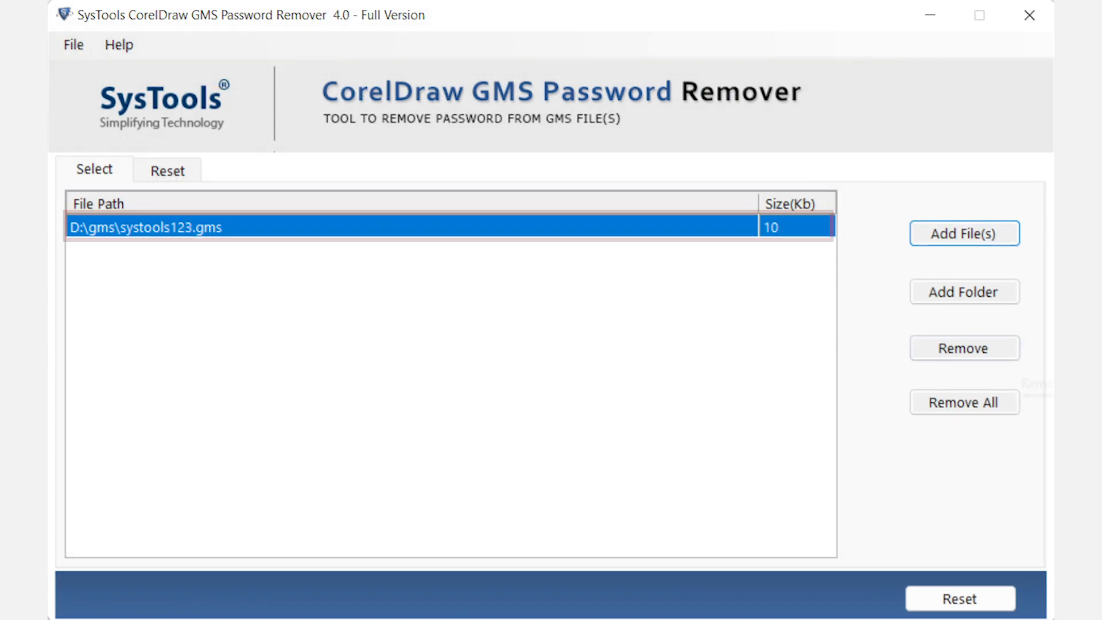
mouse_move(964, 348)
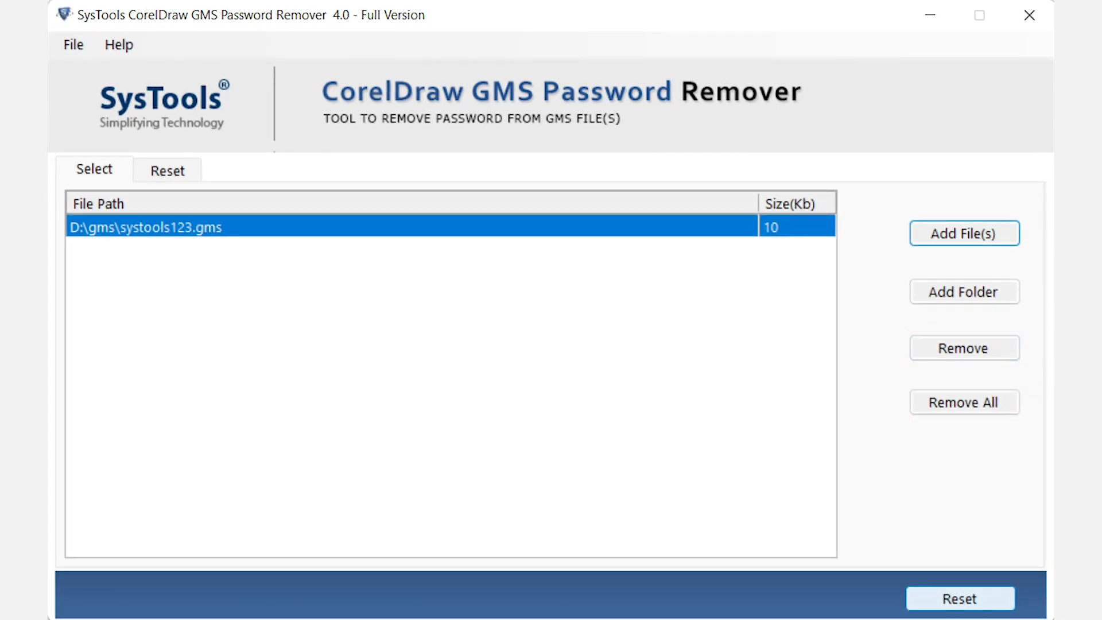
mouse_move(960, 598)
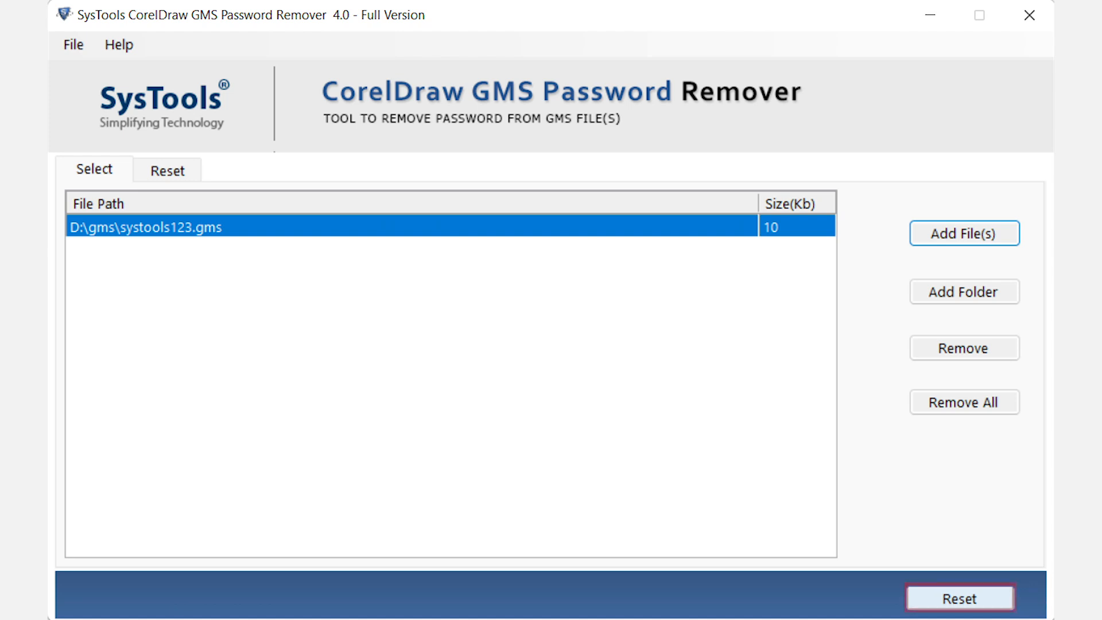
Step: Reset systools123.gms and dismiss the 'Reset process completed successfully' message
click(959, 598)
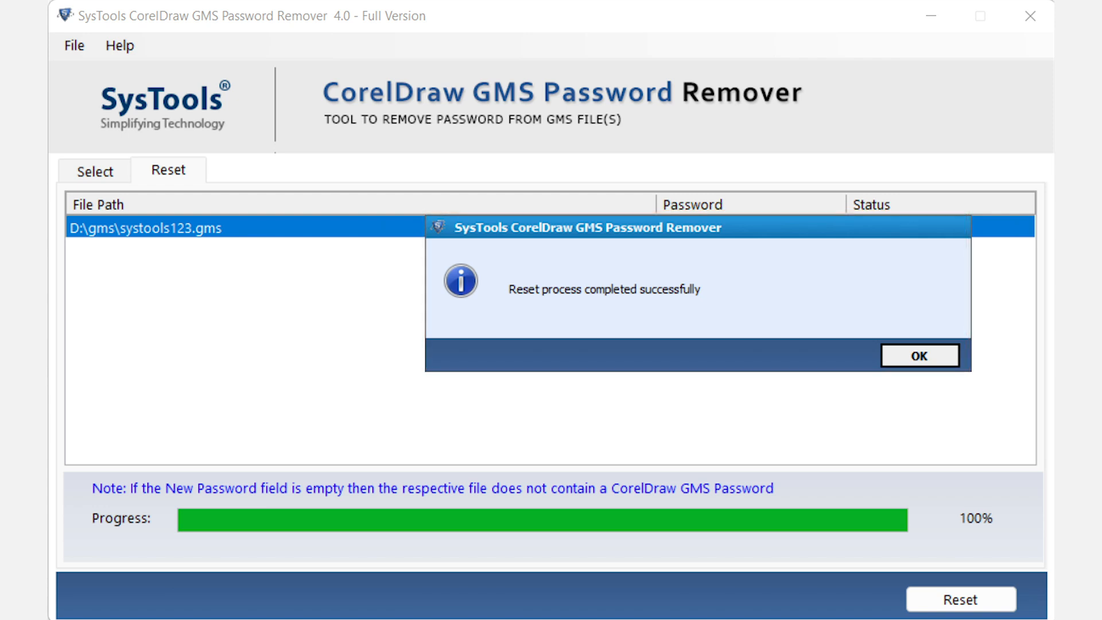
click(920, 354)
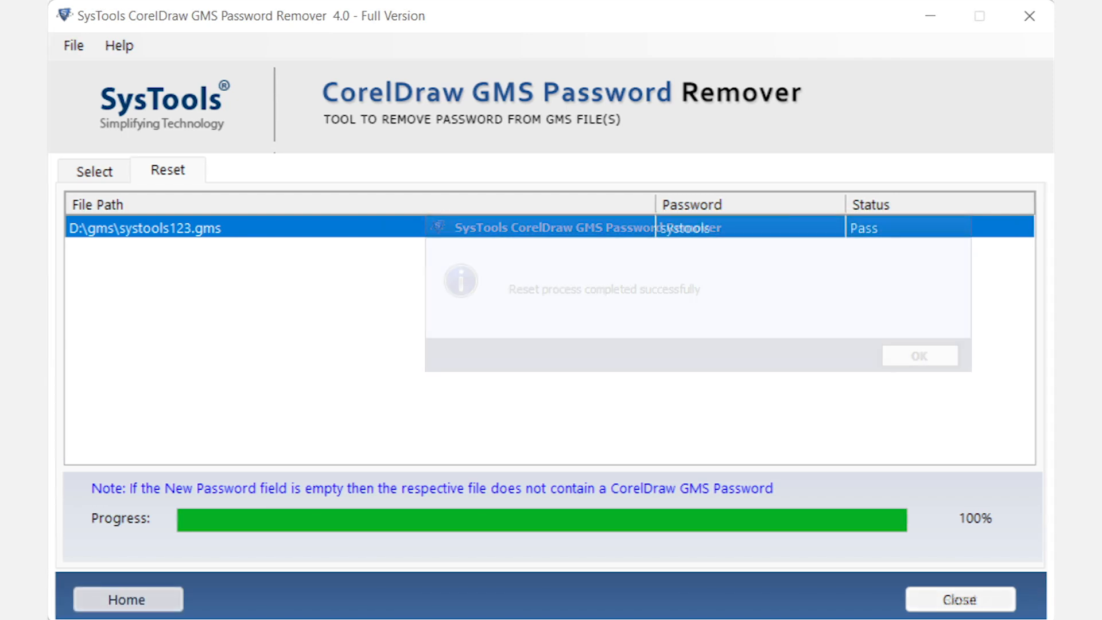
click(919, 355)
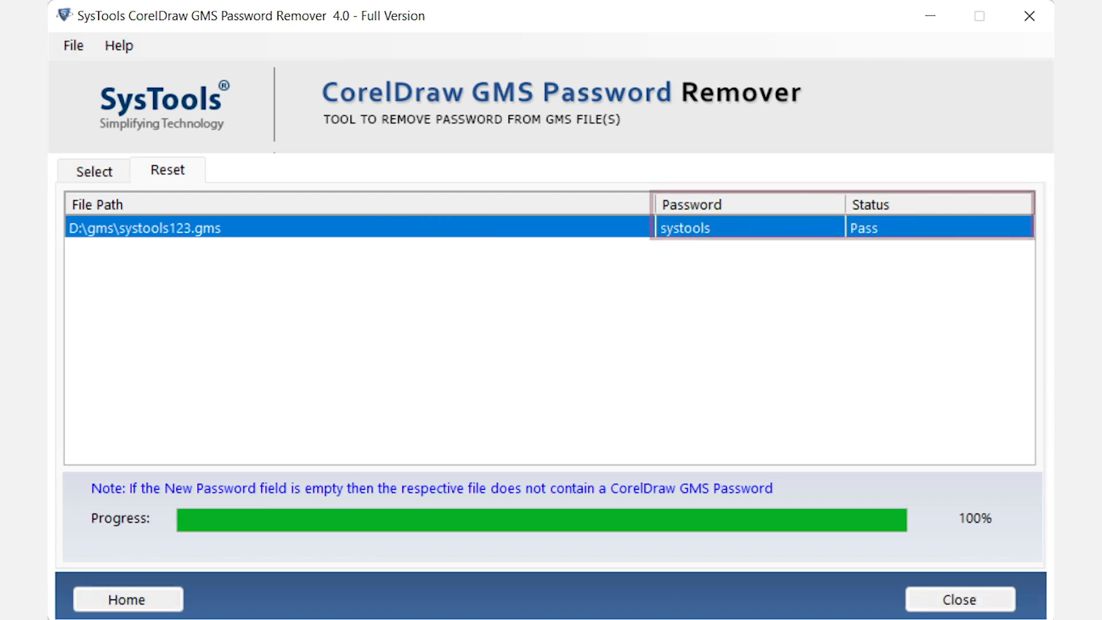